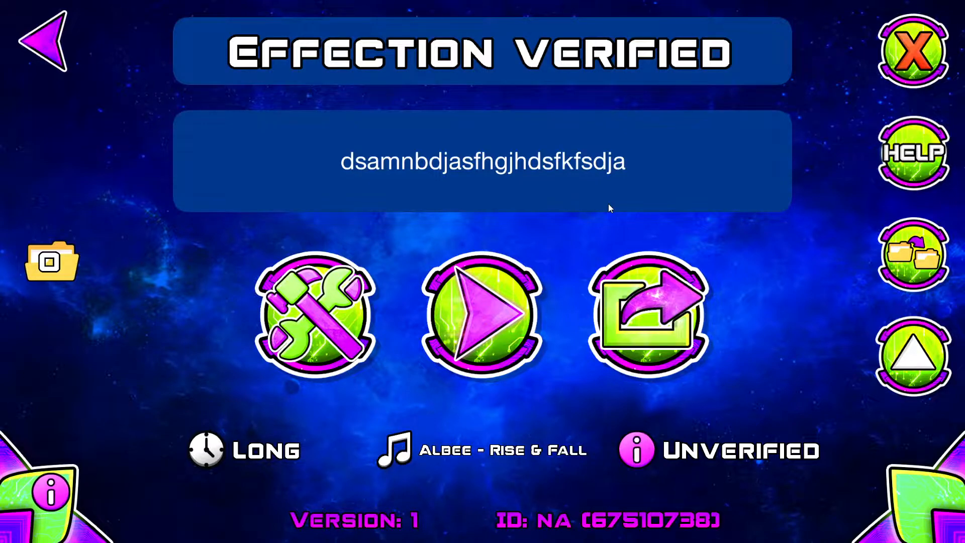
mouse_move(526, 227)
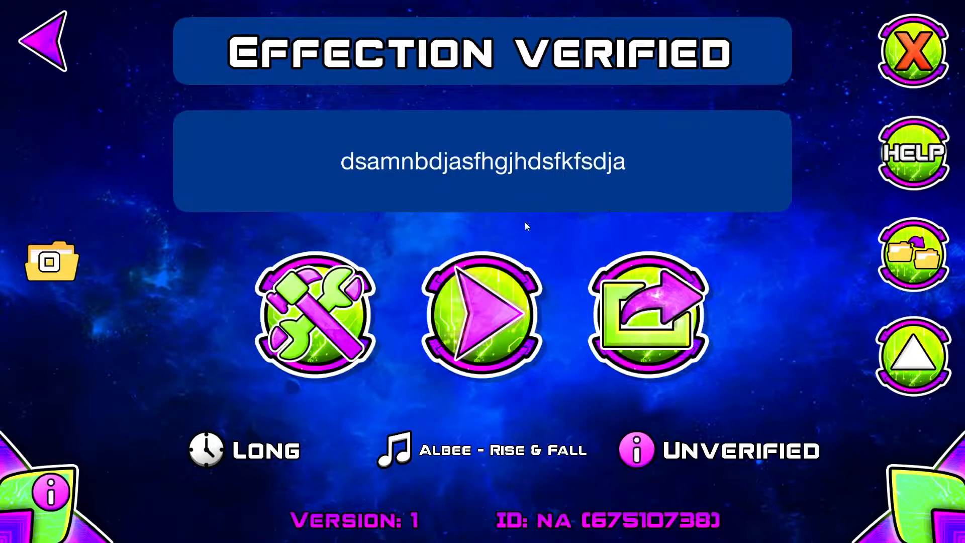
mouse_move(381, 288)
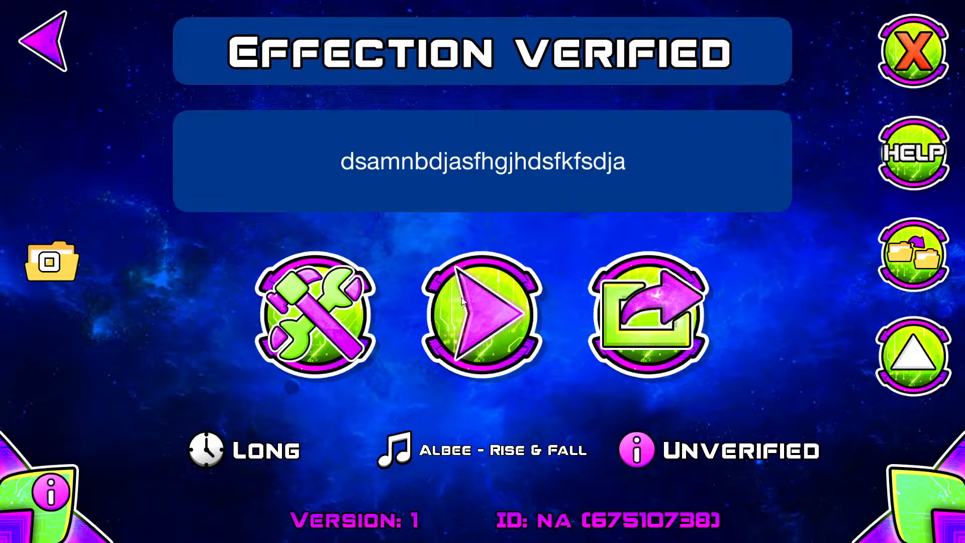
Step: Start Effection Verified from its level page and resume from the pause menu to fly the opening
click(482, 316)
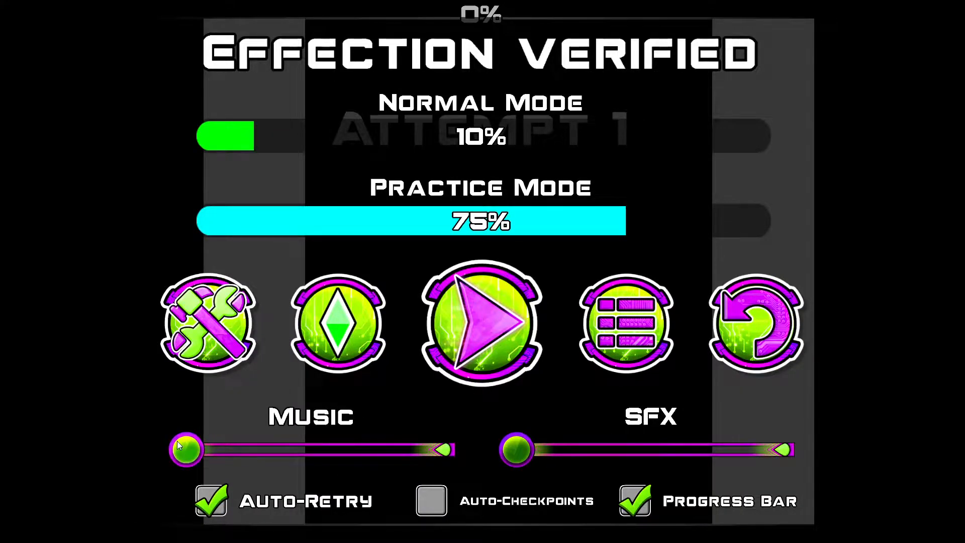
click(480, 324)
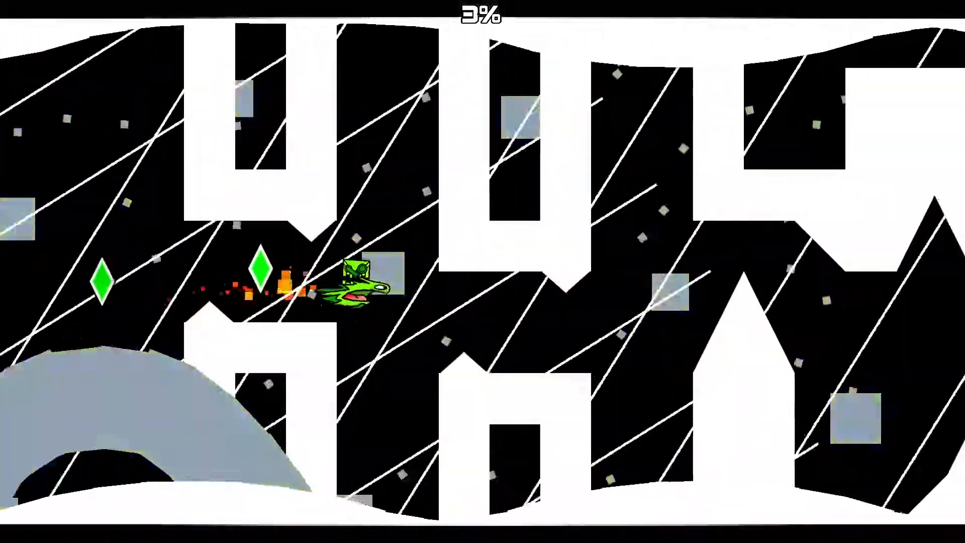